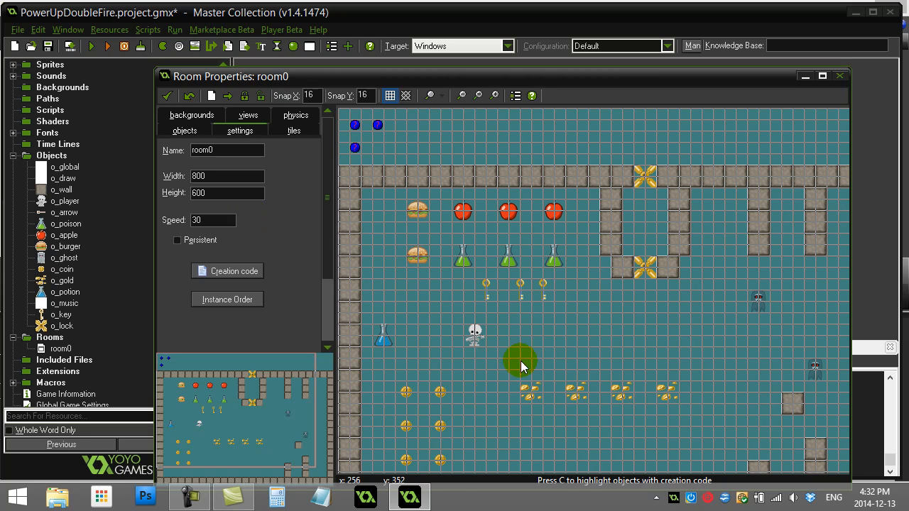
Arrange the workspace and bring up the player object's Create event code
drag(520, 361, 483, 343)
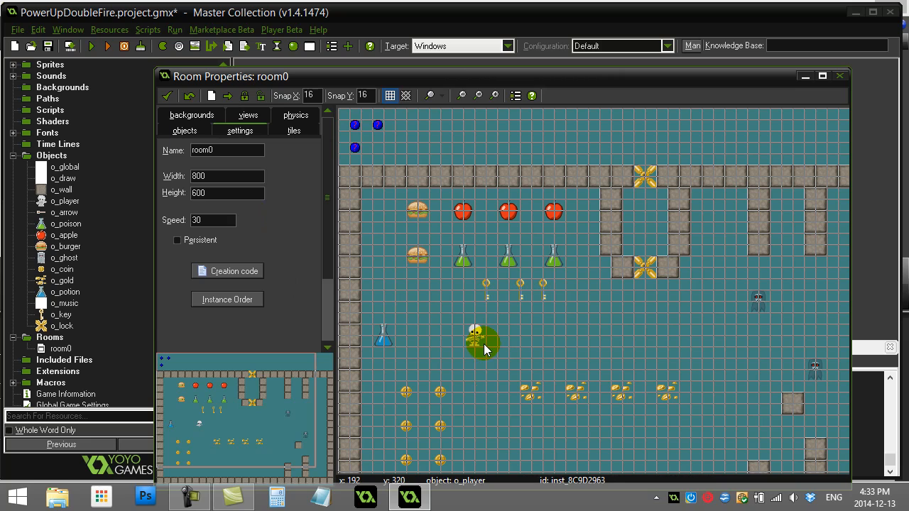
drag(483, 345, 472, 348)
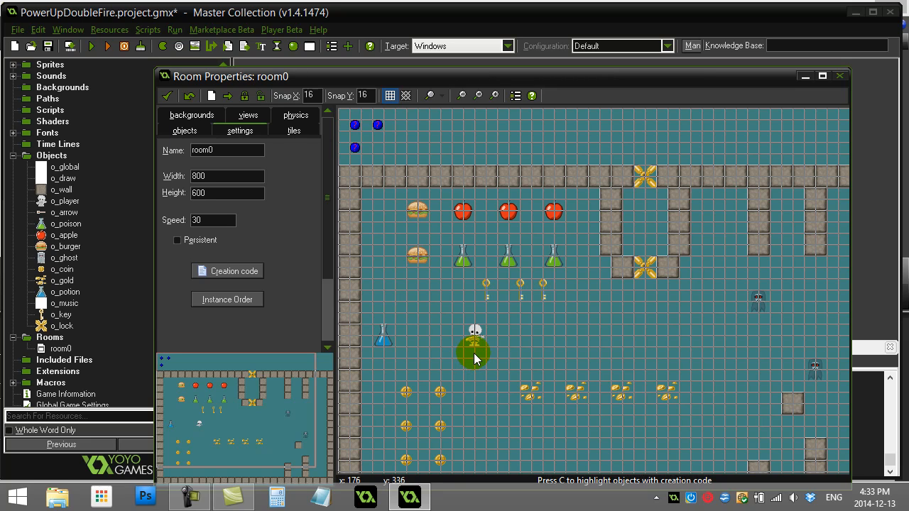
drag(472, 348, 557, 332)
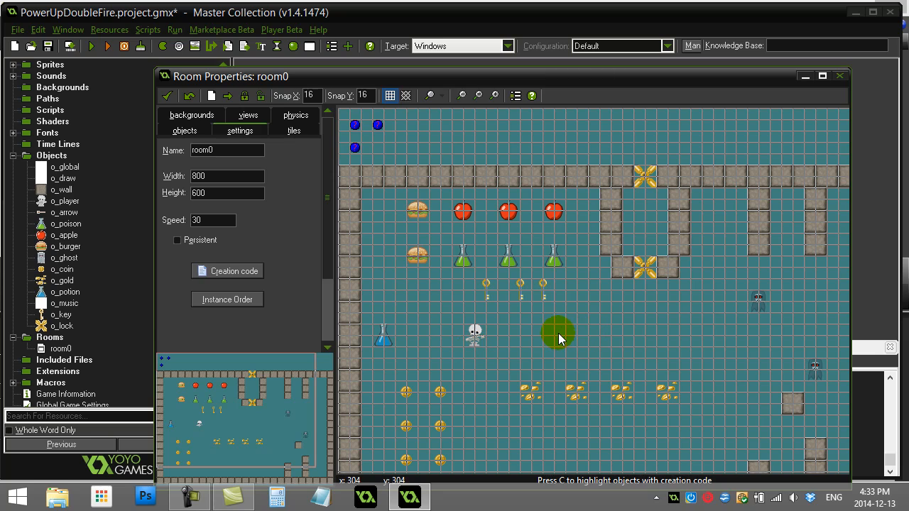
drag(560, 332, 457, 345)
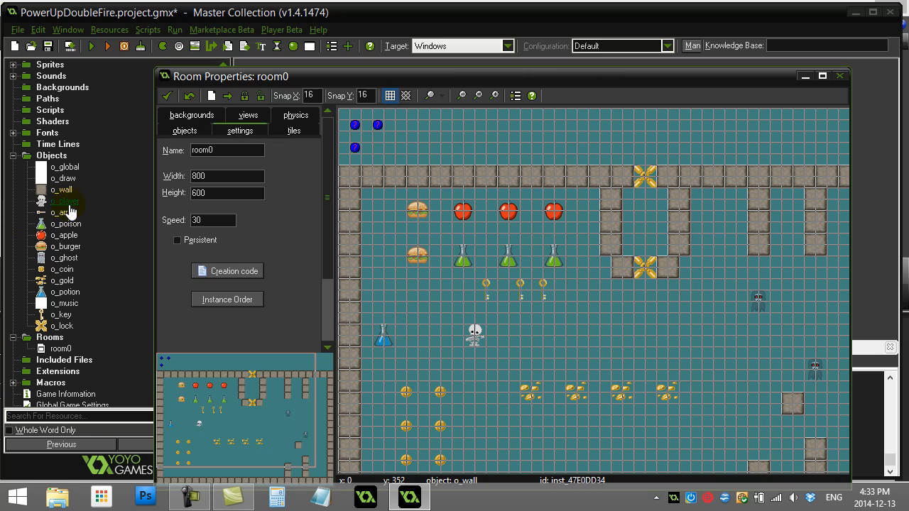
double_click(64, 202)
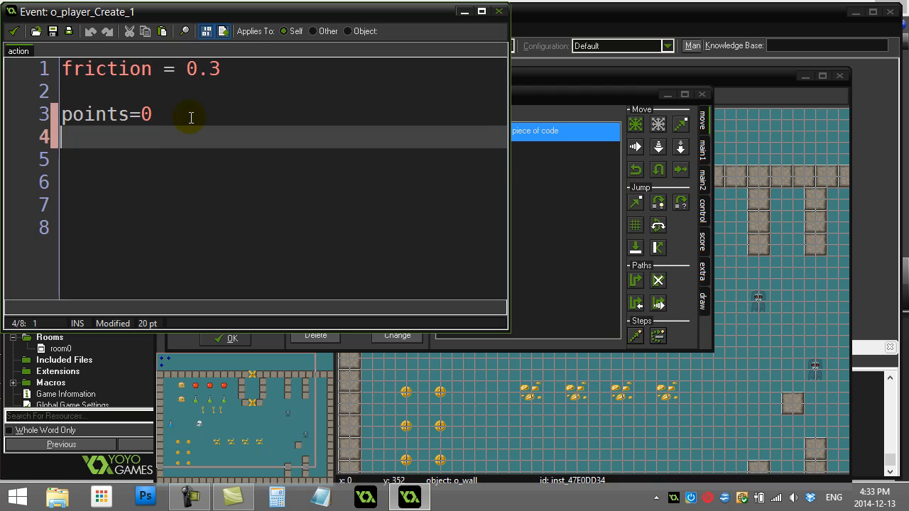
Add doubleFire=0 to the Create code below points=0
text(doubleFire=0)
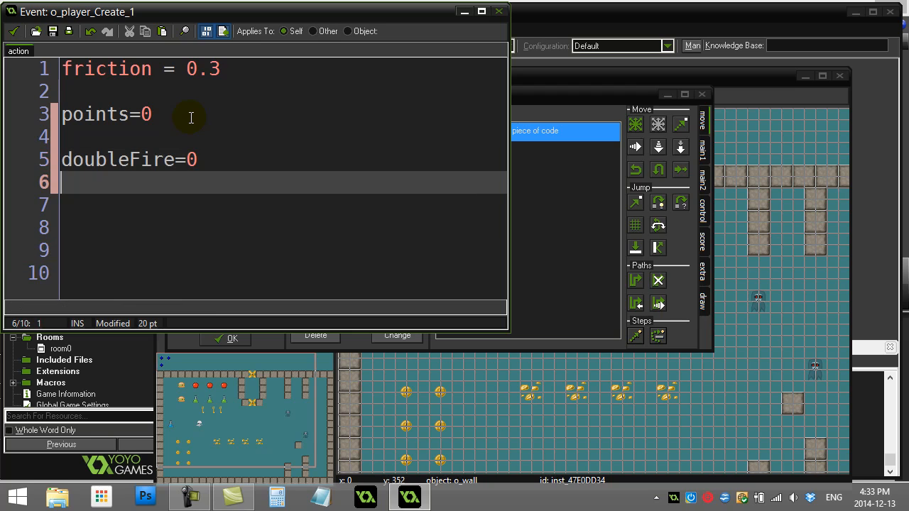
mouse_move(174, 211)
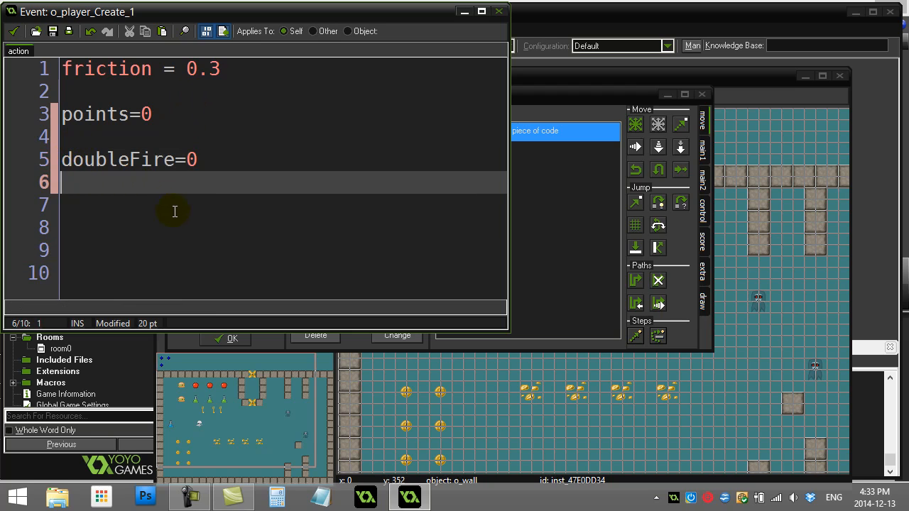
double_click(191, 160)
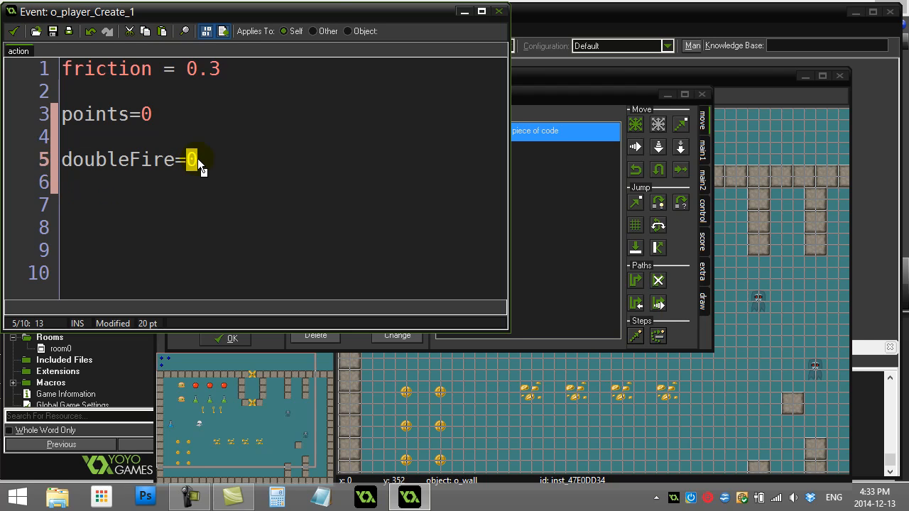
click(78, 182)
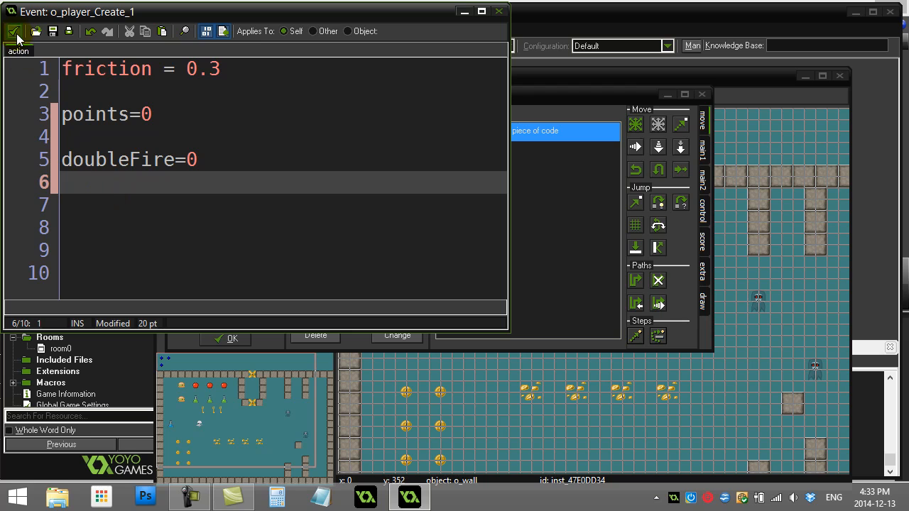
mouse_move(16, 32)
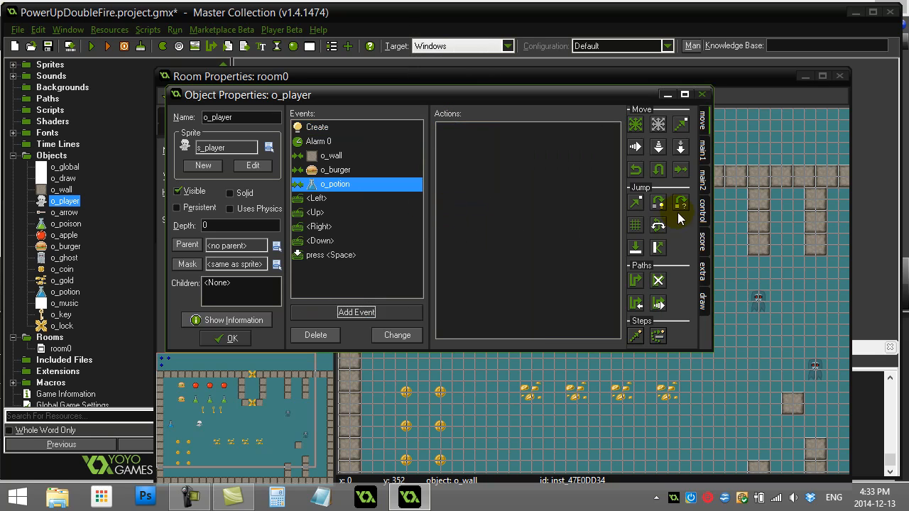
Give the o_potion collision code 'with other { instance_destroy() }' and doubleFire=1, then save it
double_click(336, 184)
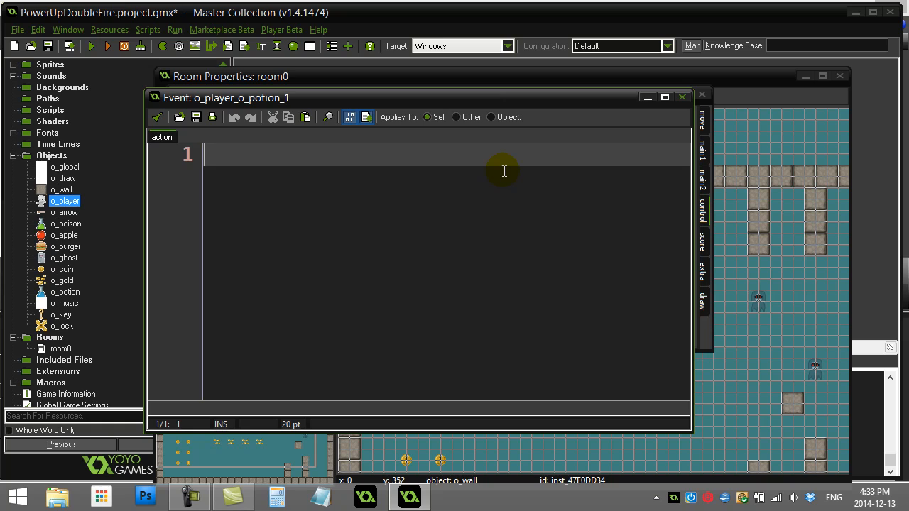
text(with other {)
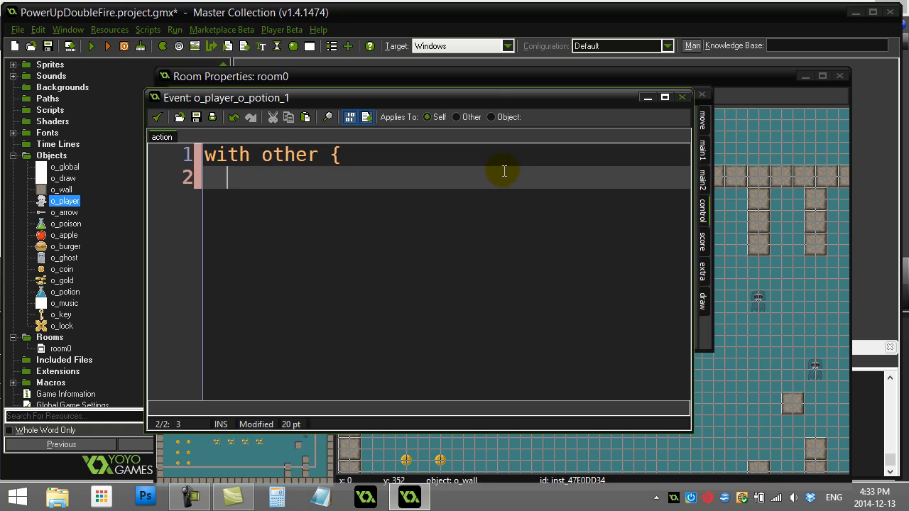
text(instance_destroy())
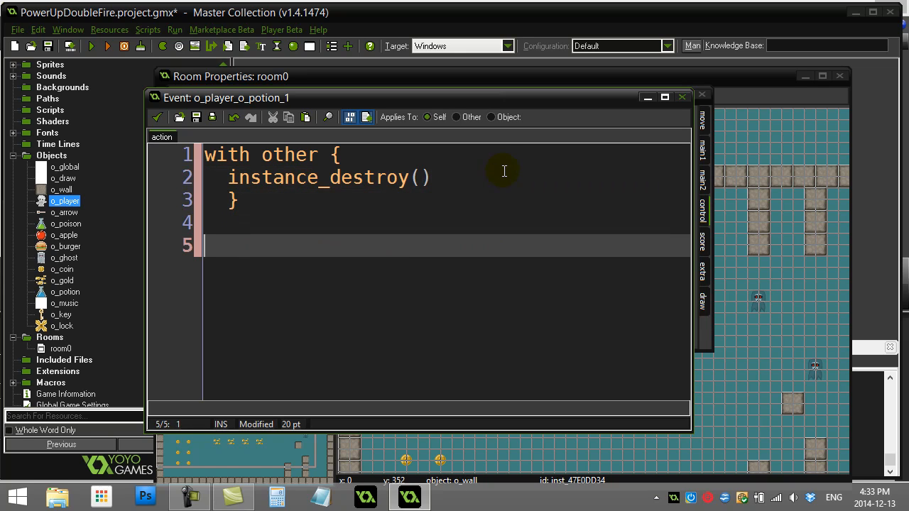
text(doubleFir)
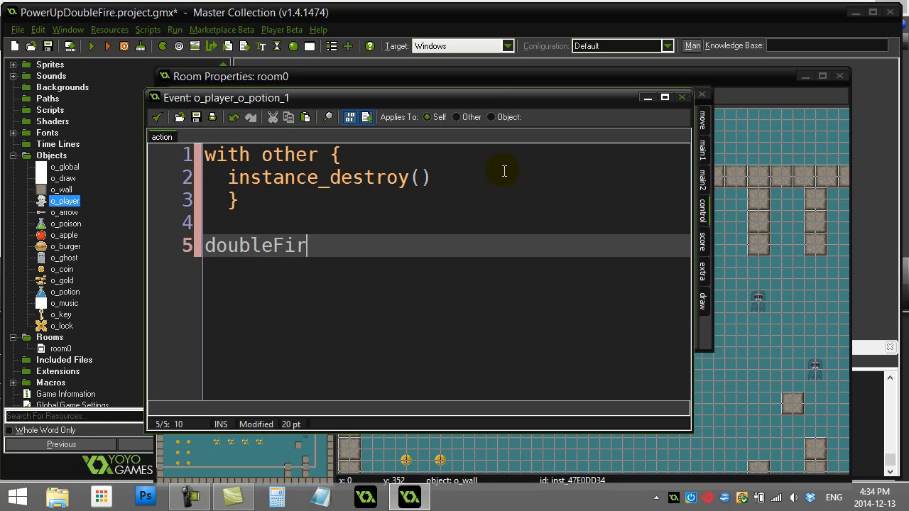
text(e=1)
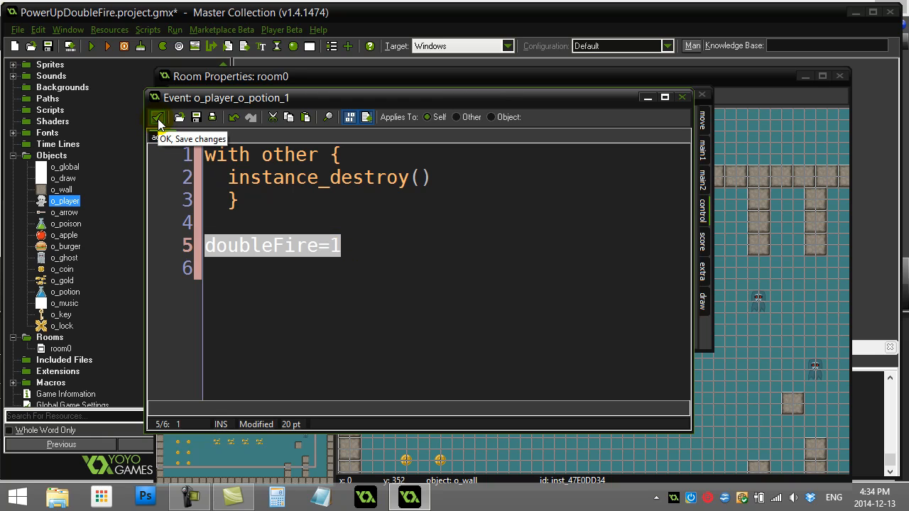
click(158, 117)
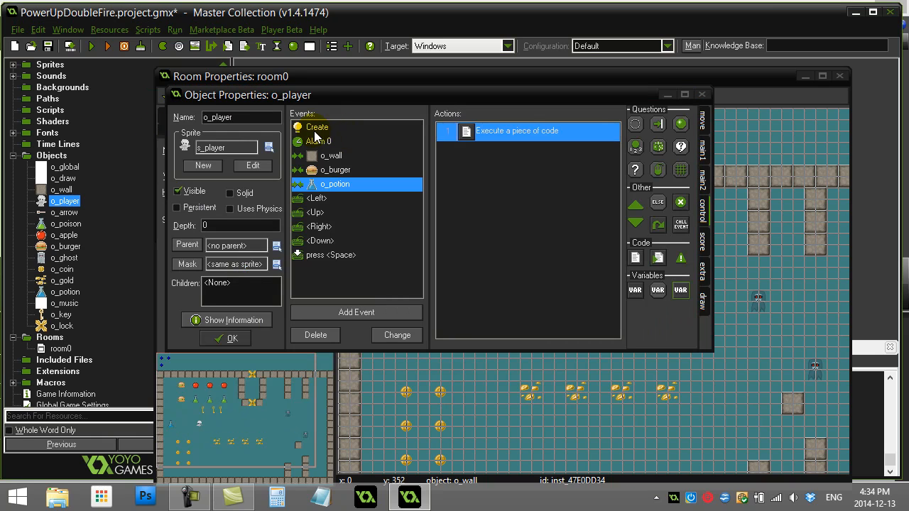
Wrap the Space event's arrow creation in an 'if doubleFire=0 { ... }' block
click(333, 254)
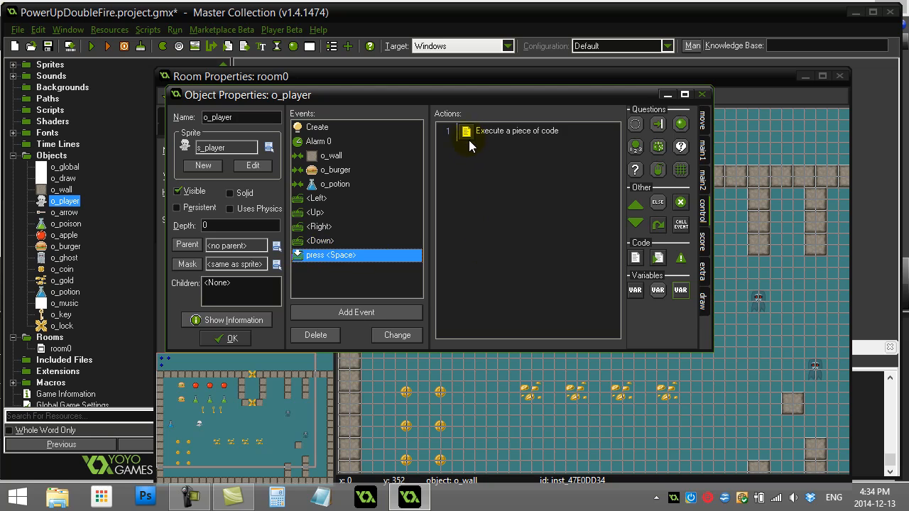
double_click(518, 131)
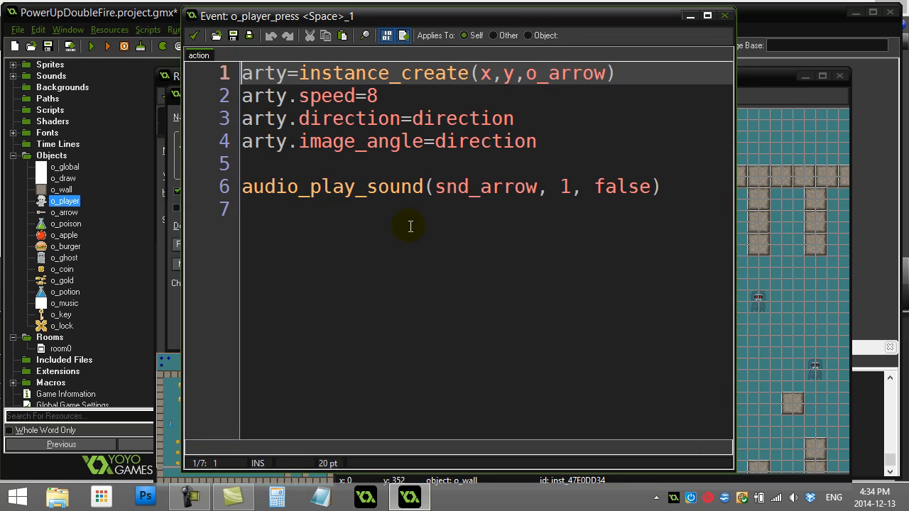
mouse_move(395, 224)
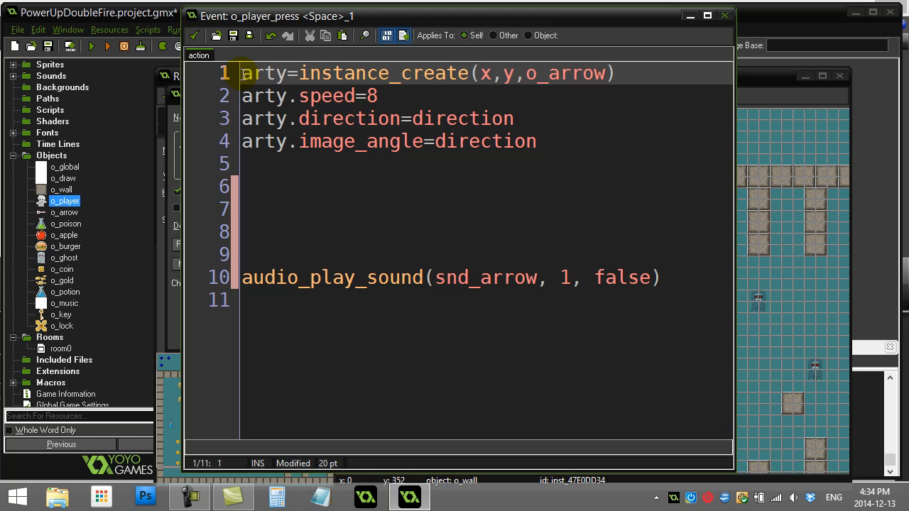
text(if)
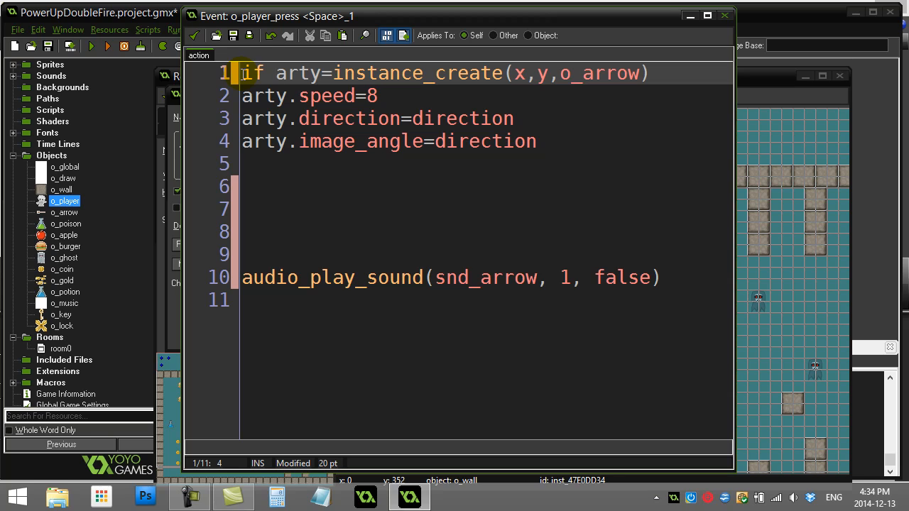
text(doubleFir)
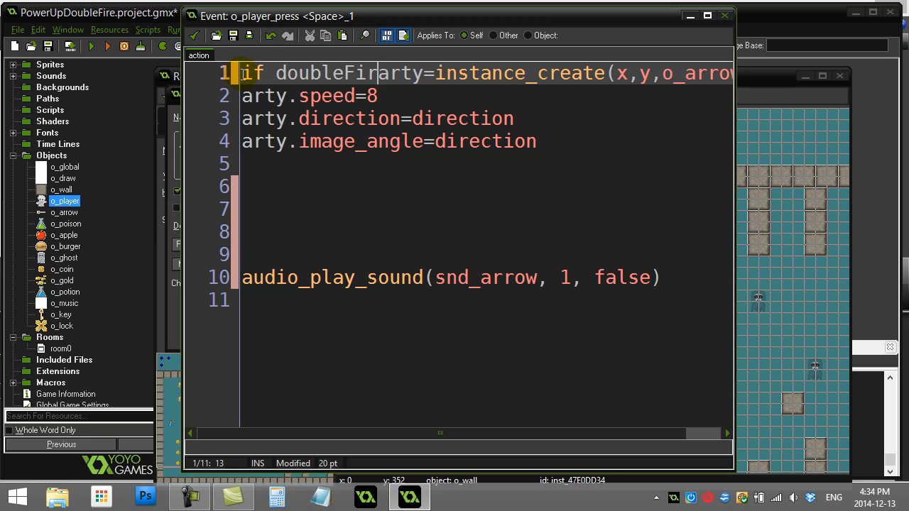
text(=0 {)
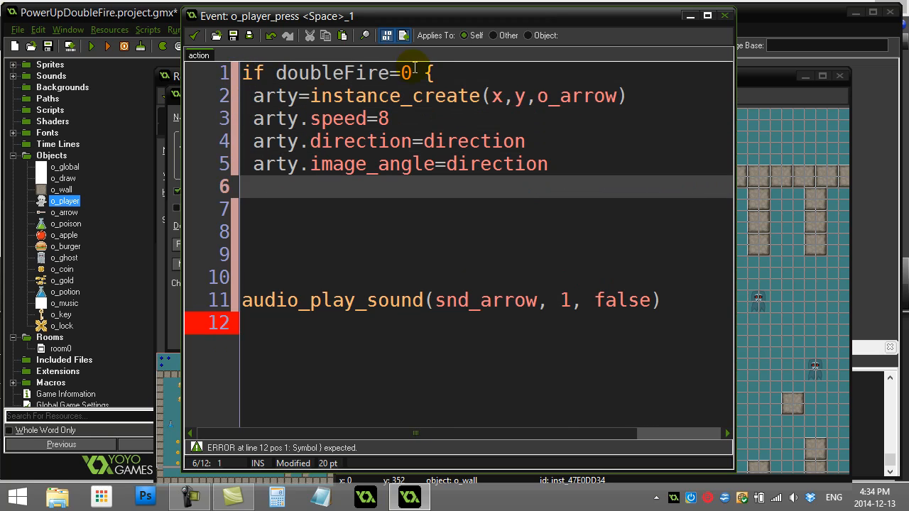
text(})
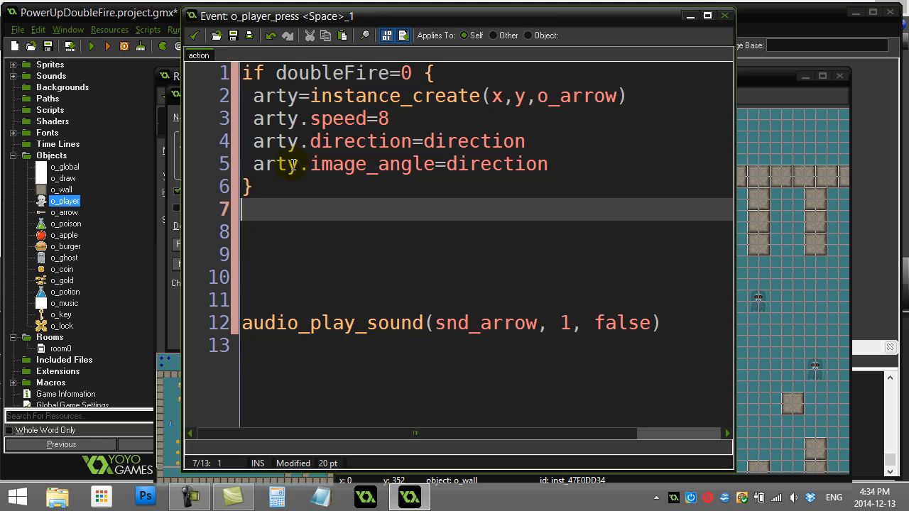
Begin the 'else if doubleFire=1 {' branch after the first block
text(else if doubleF)
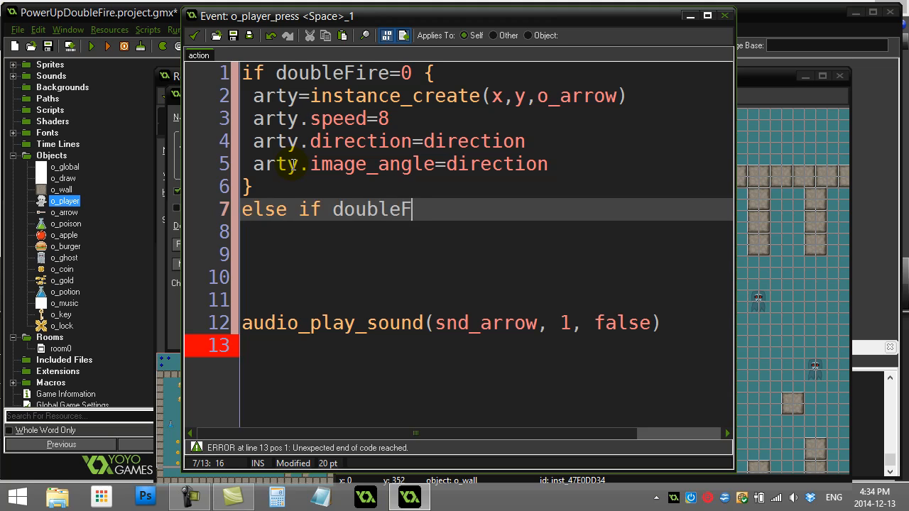
text(ire=1 {)
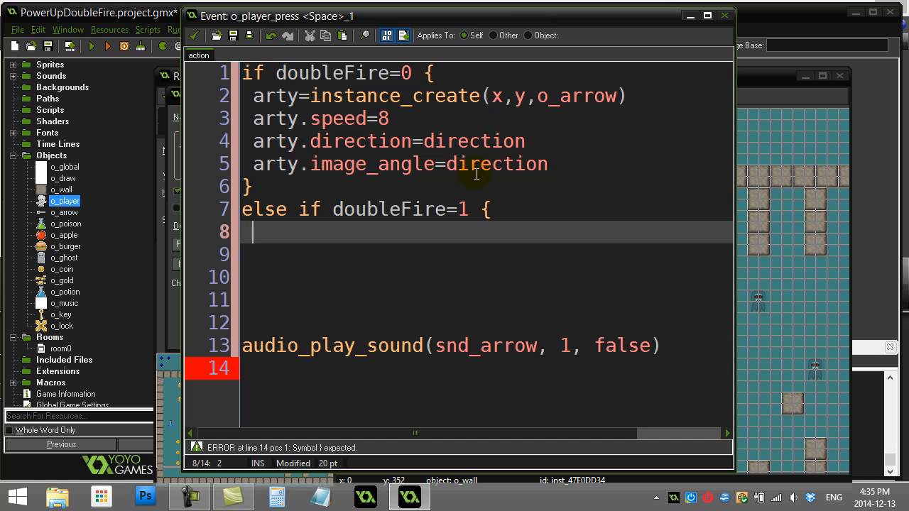
Copy the four arrow-spawning lines and paste two copies into the doubleFire=1 branch, separated by a blank line
drag(253, 97, 547, 165)
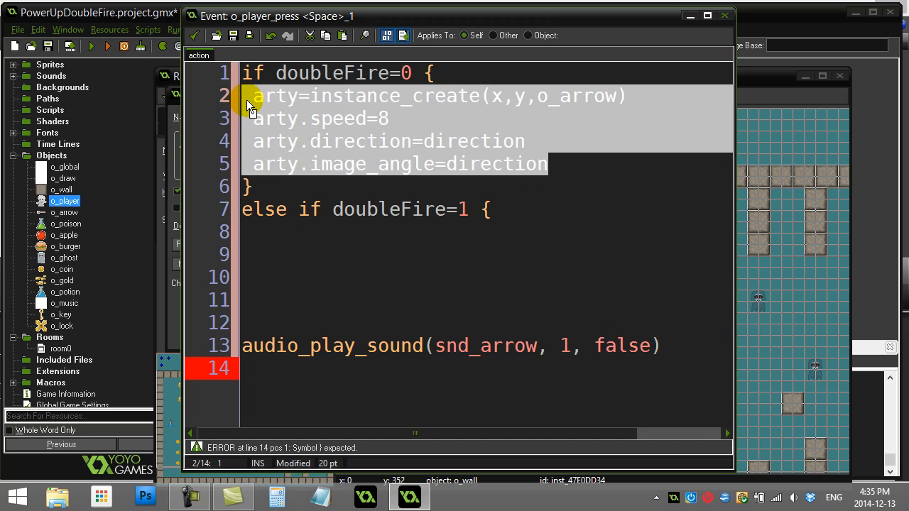
click(249, 233)
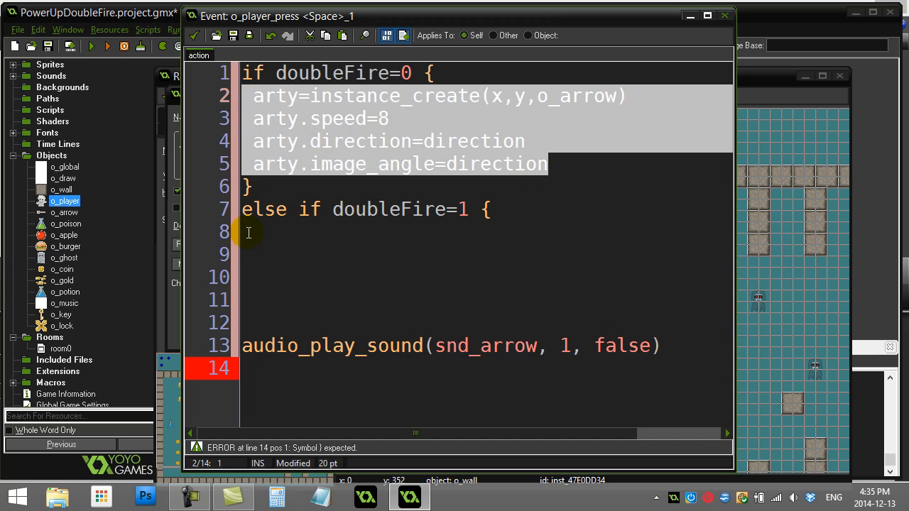
click(244, 228)
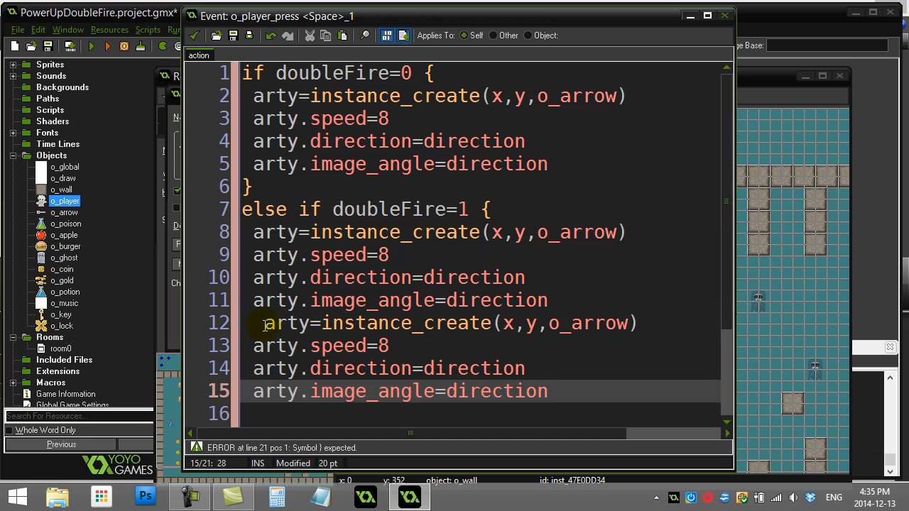
click(254, 324)
text(})
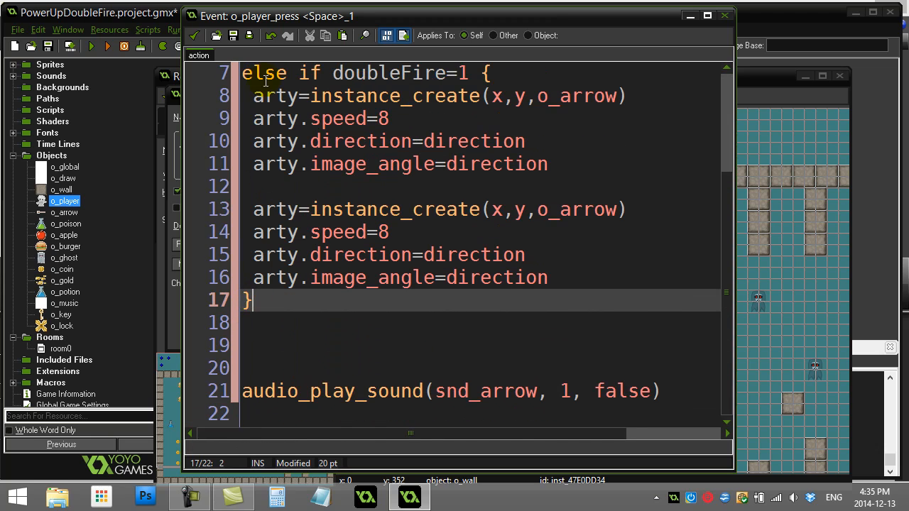
Close the branch with a brace and move to the end of the first copy's direction line
click(486, 74)
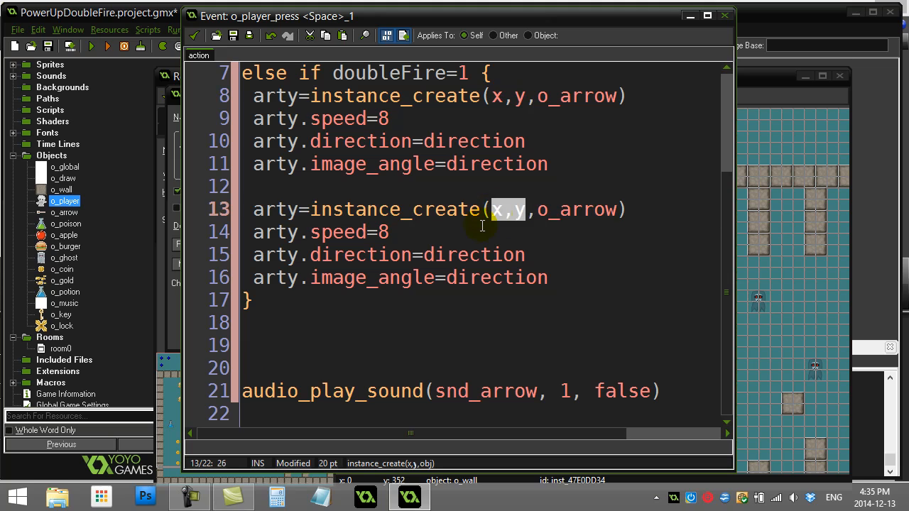
click(352, 186)
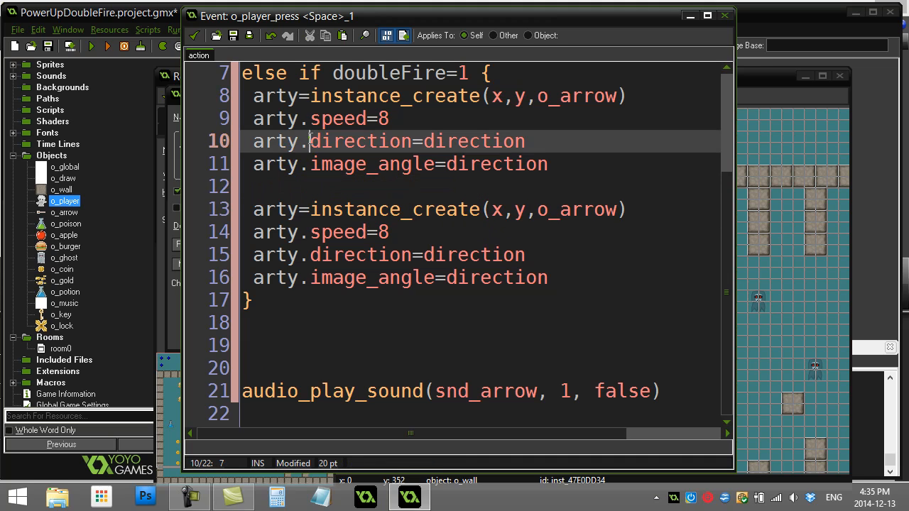
click(321, 119)
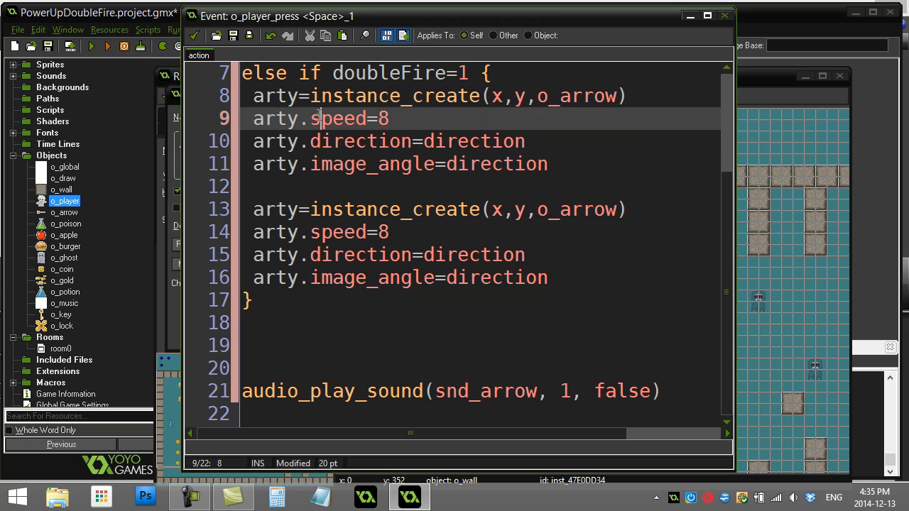
click(312, 165)
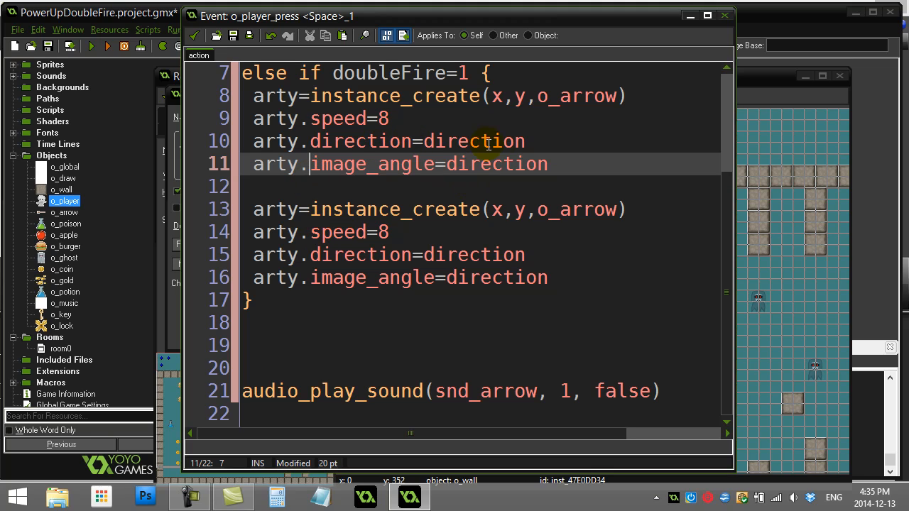
click(524, 142)
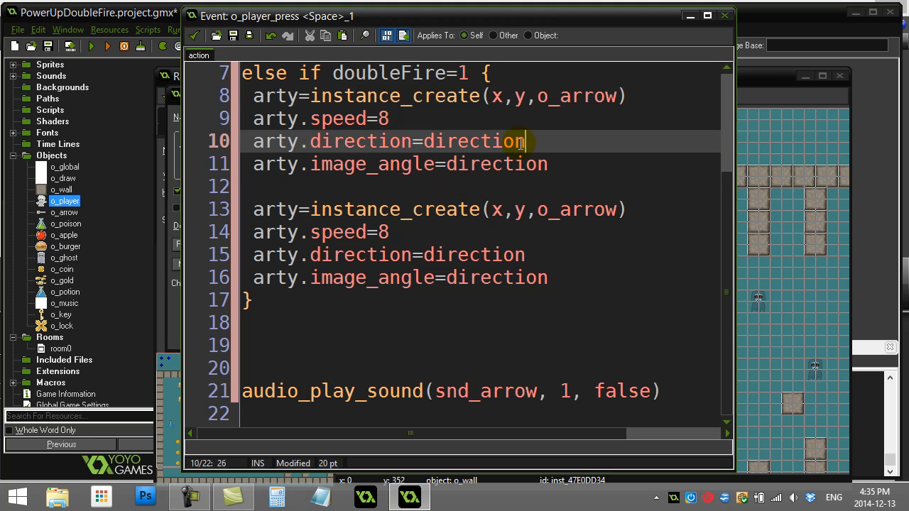
Make the first copy's arty.direction use direction-3 and the second direction+3
text(-)
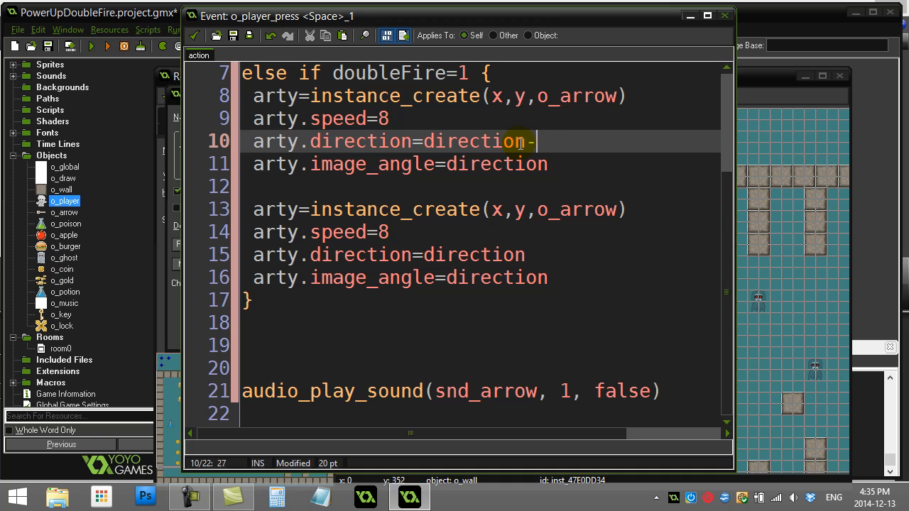
text(3)
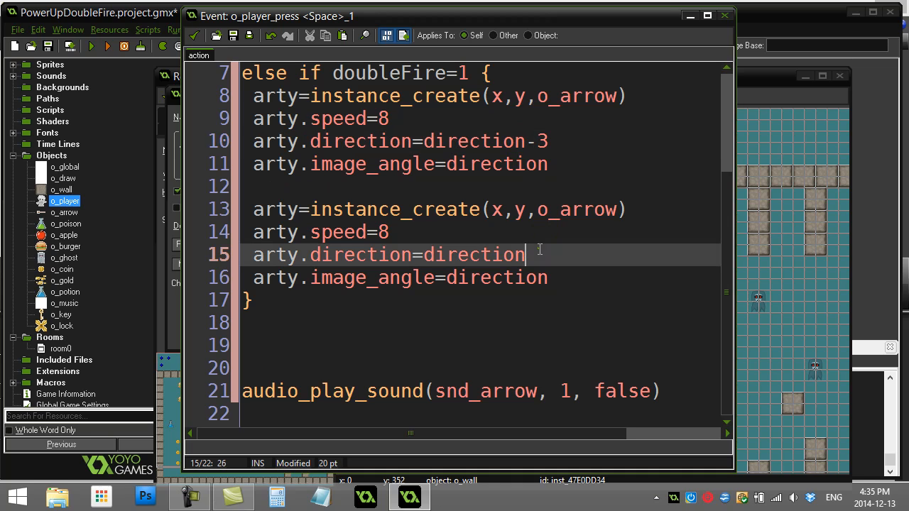
text(+3)
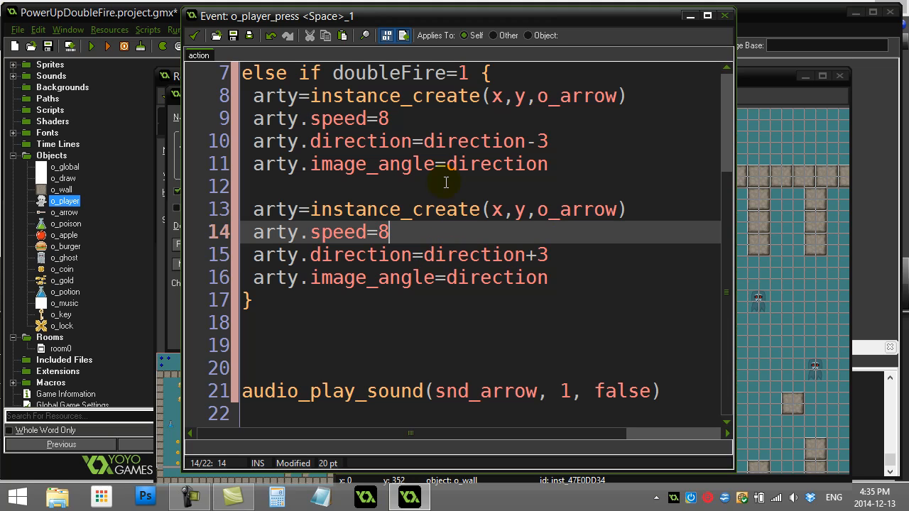
double_click(472, 141)
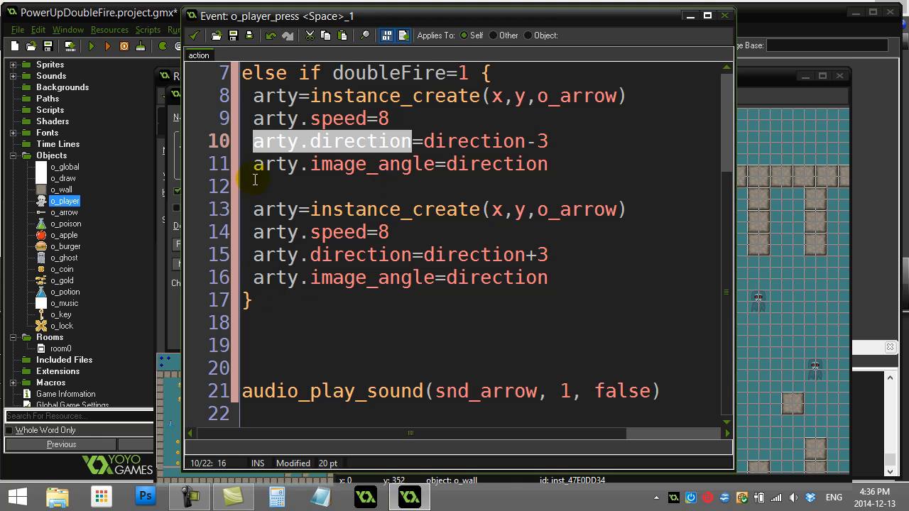
double_click(273, 96)
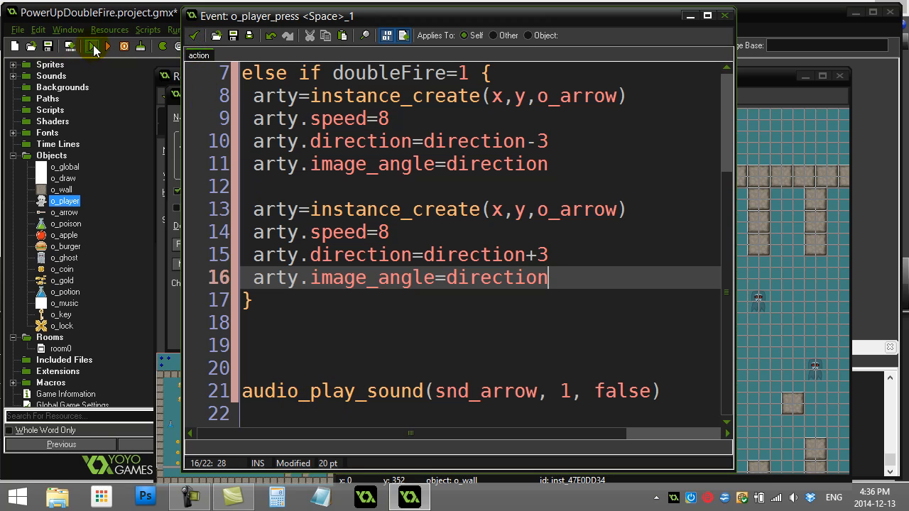
Run the game and test that arrows fire in pairs after picking up a potion
click(108, 45)
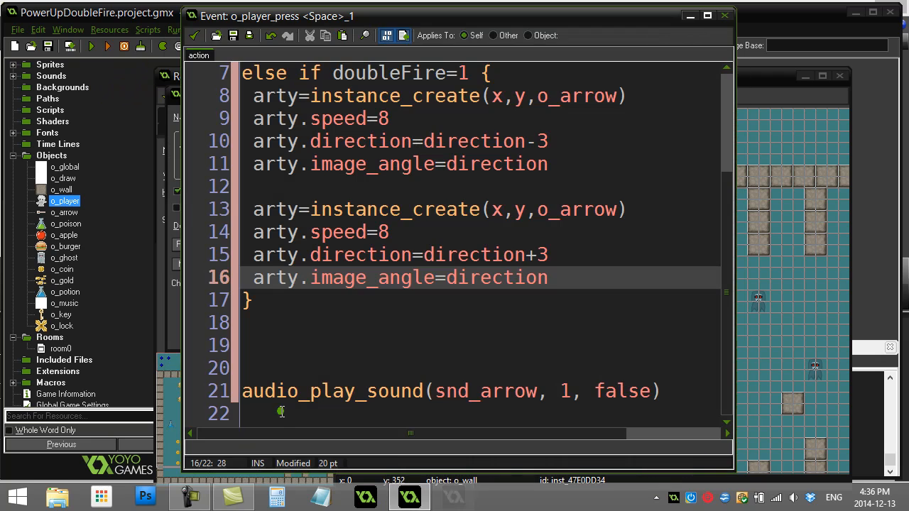
double_click(66, 202)
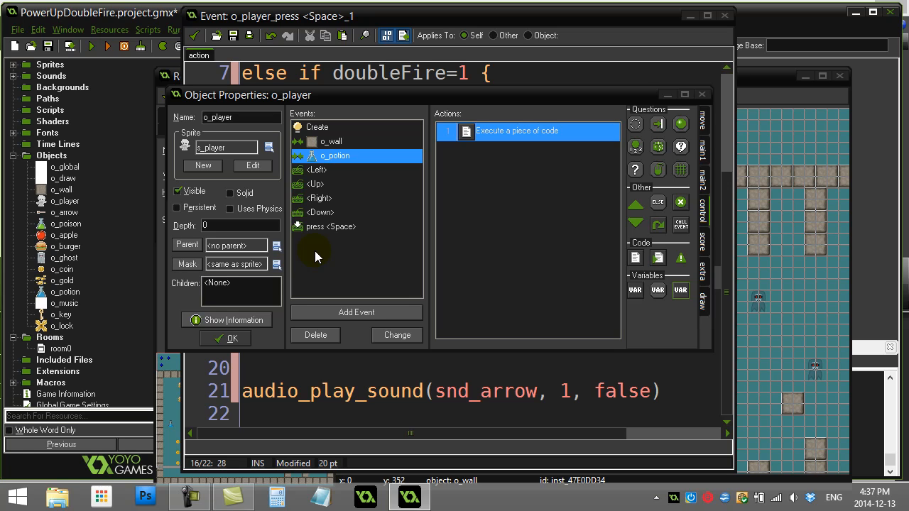
click(90, 45)
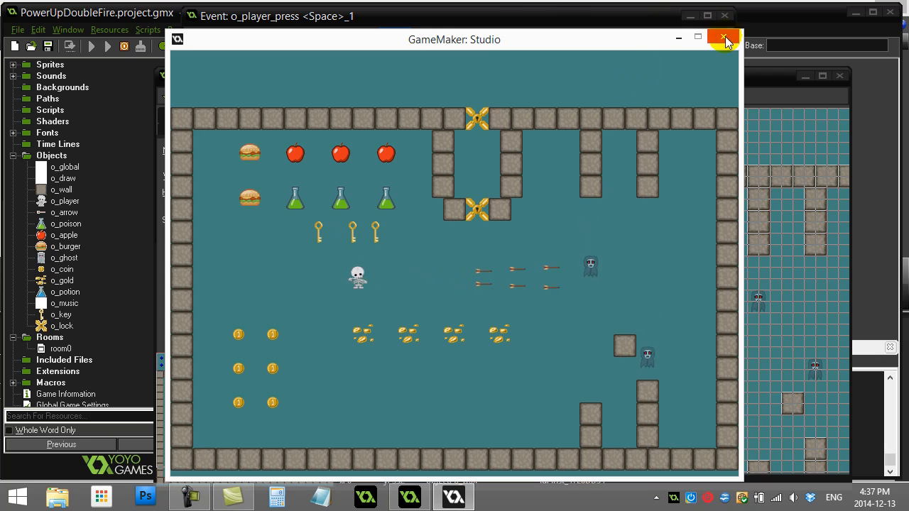
Change both angled arrows' image_angle lines to arty.image_angle=arty.direction
click(723, 40)
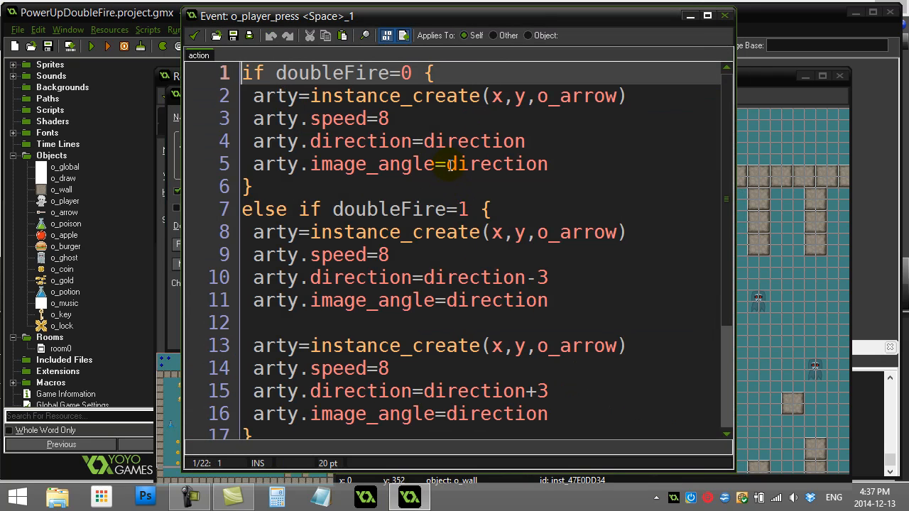
click(446, 165)
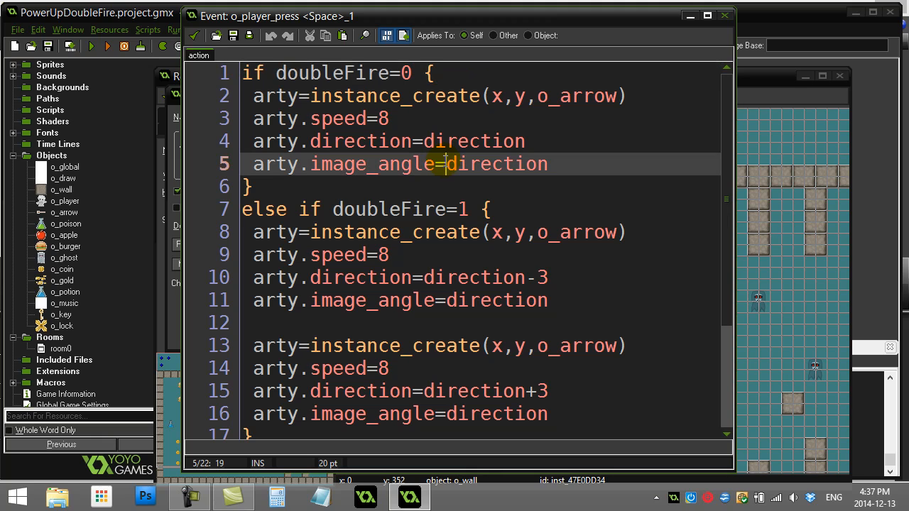
text(arty.)
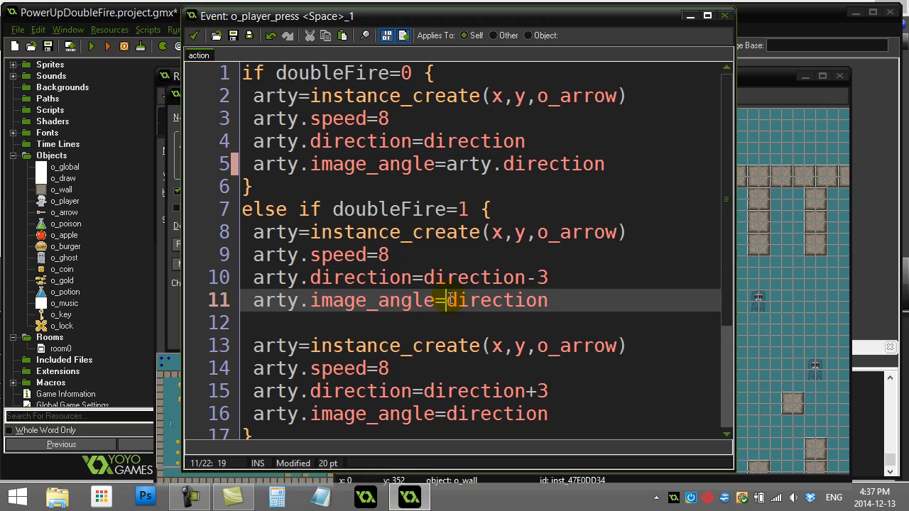
text(arty.)
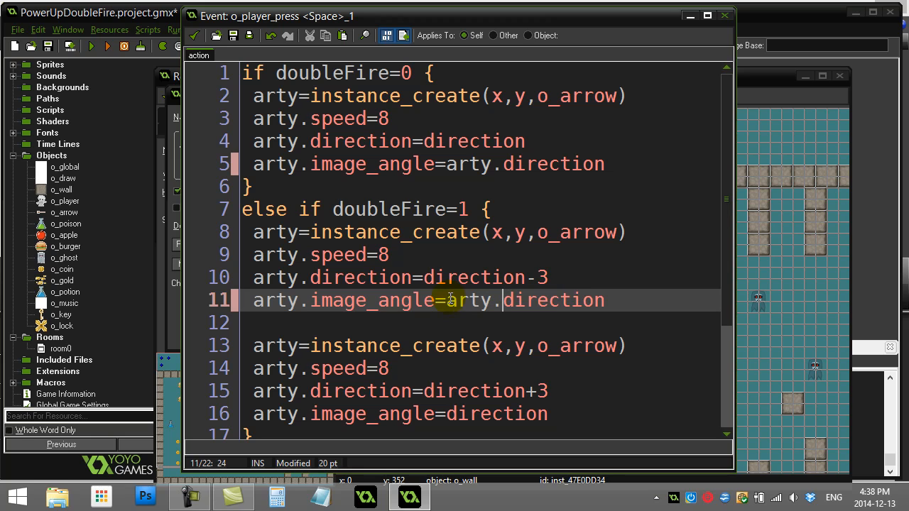
scroll(down, 3)
text(arty.)
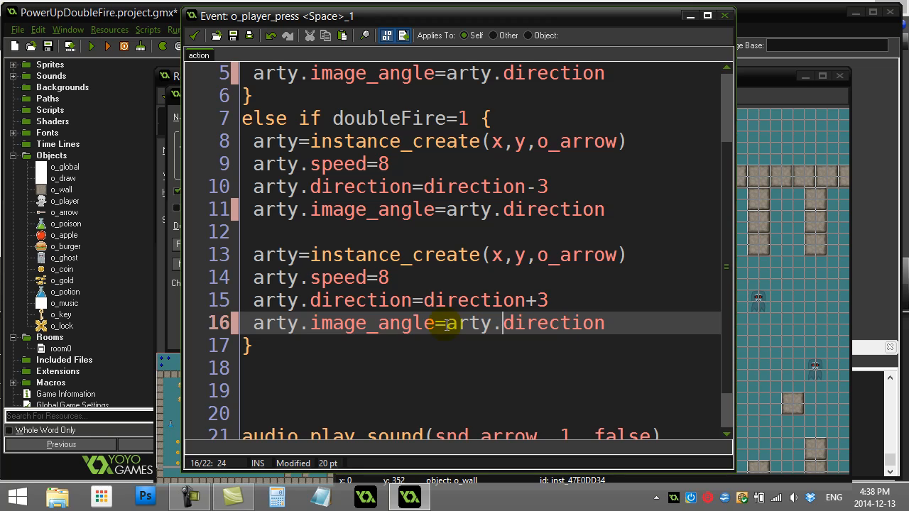
mouse_move(315, 324)
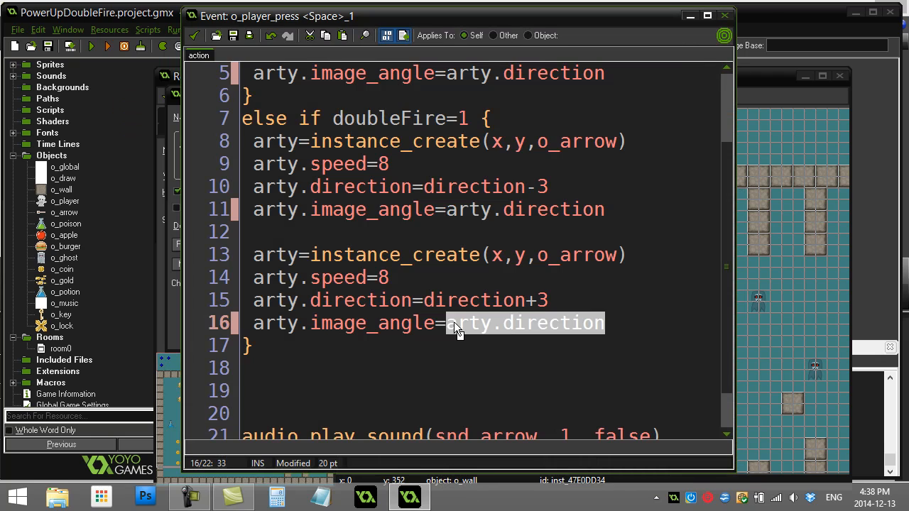
Return to the player's events and reopen the o_potion collision code
click(256, 347)
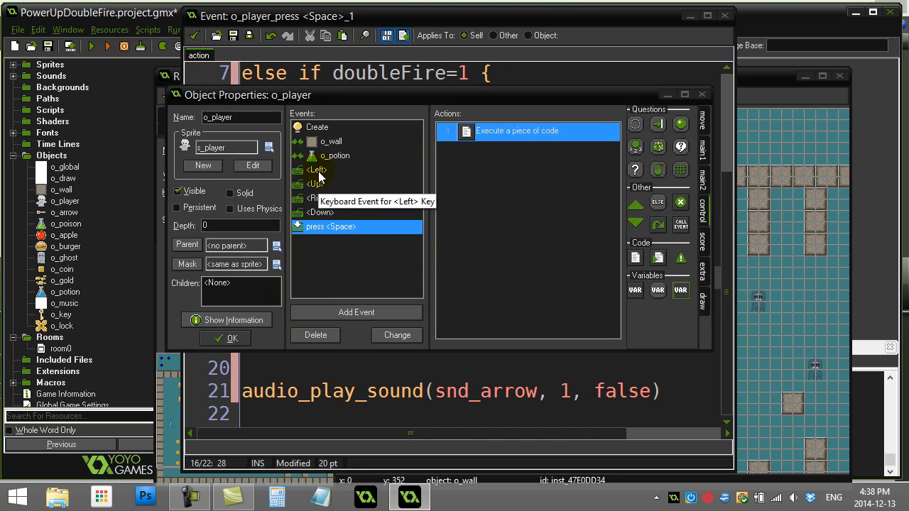
click(335, 155)
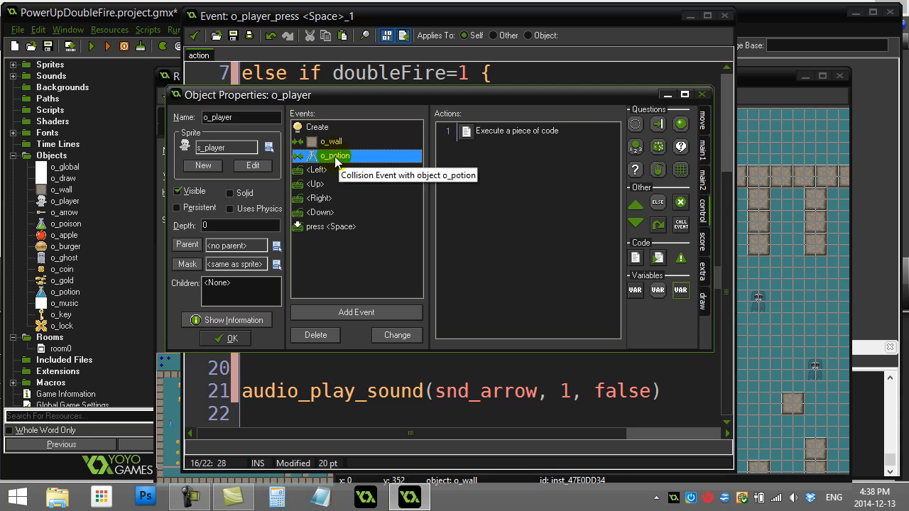
double_click(335, 155)
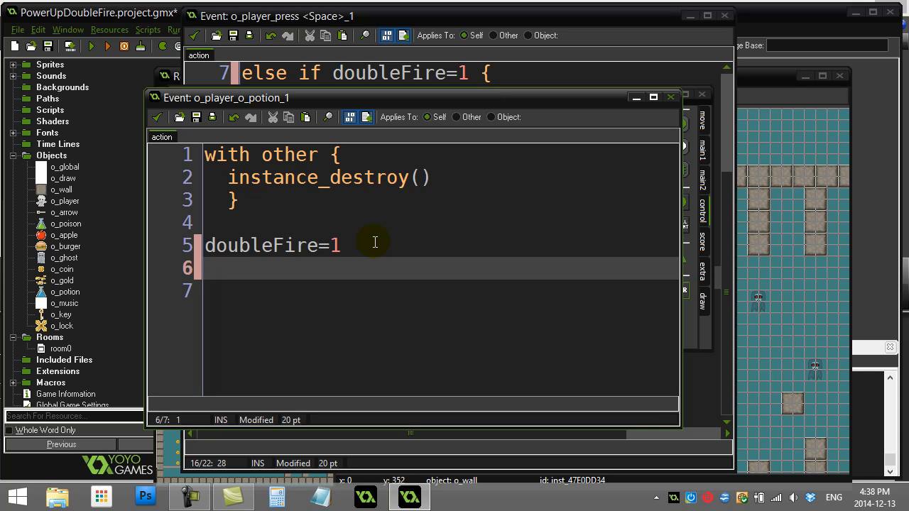
Add alarm[0]=90 under doubleFire=1 in the potion pickup code
text(alarm[0])
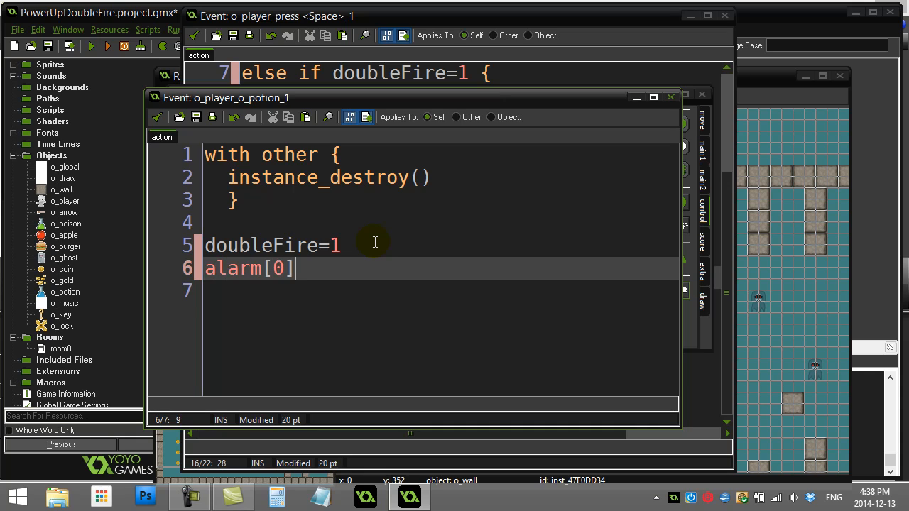
text(=)
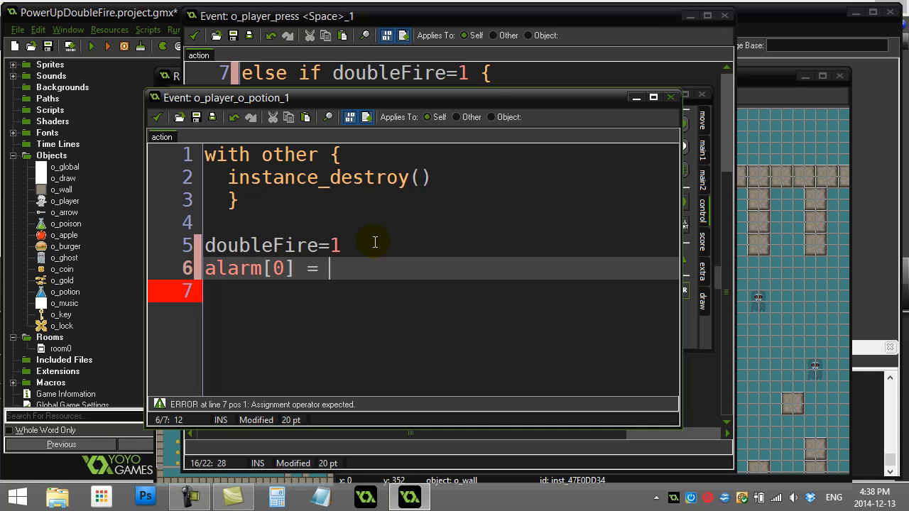
key(Backspace)
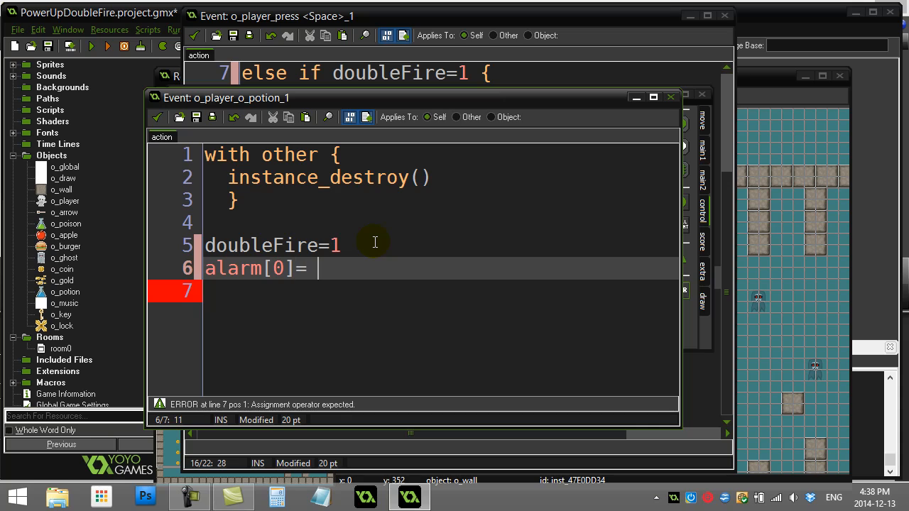
key(BackSpace)
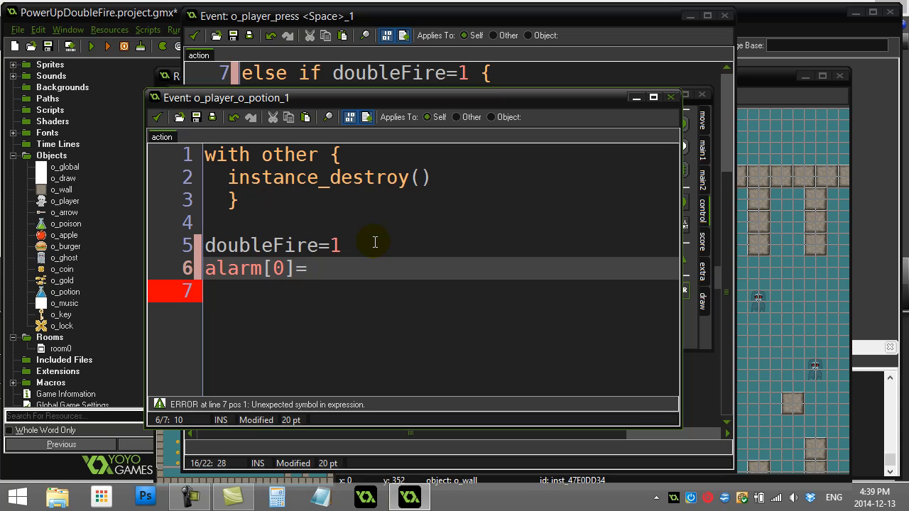
text(90)
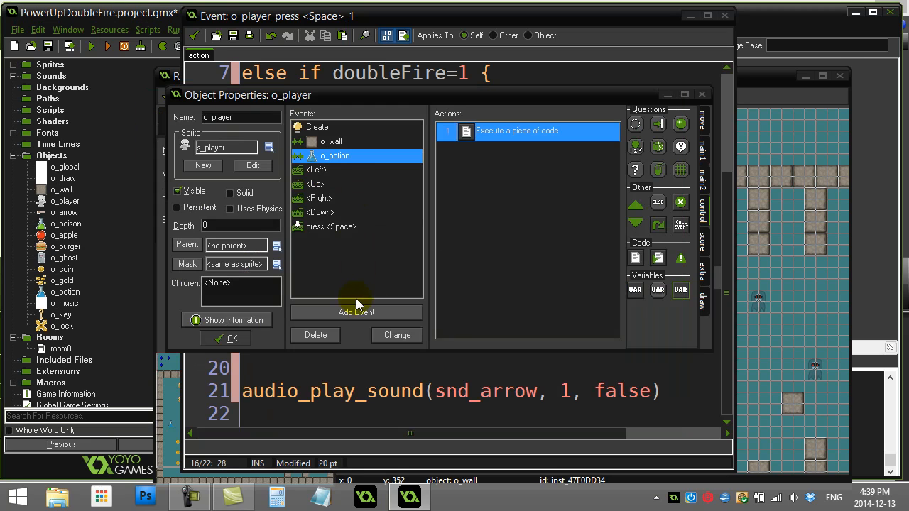
Add an Alarm 0 event to the player with code doubleFire=0
click(356, 313)
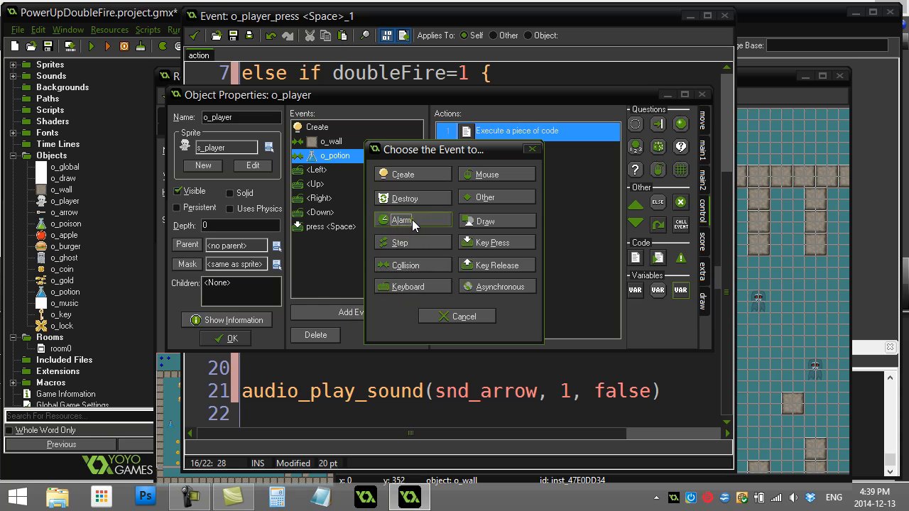
click(402, 219)
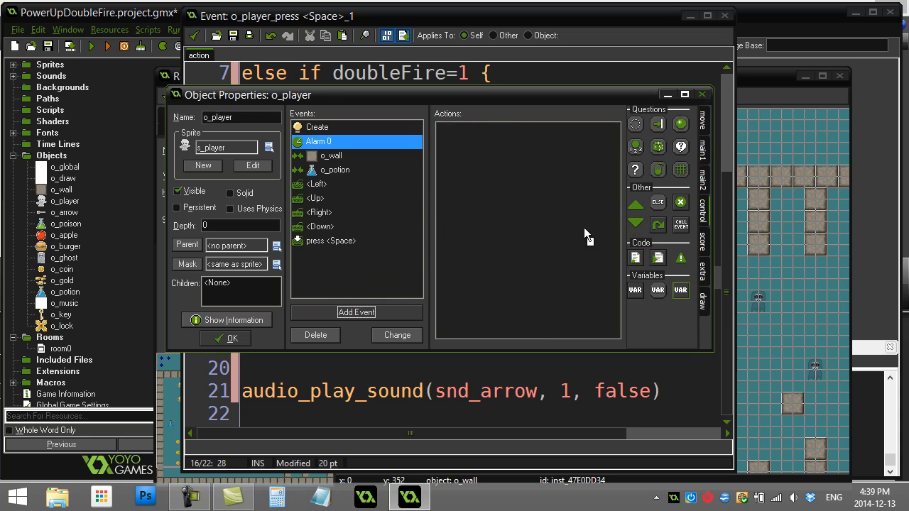
double_click(318, 142)
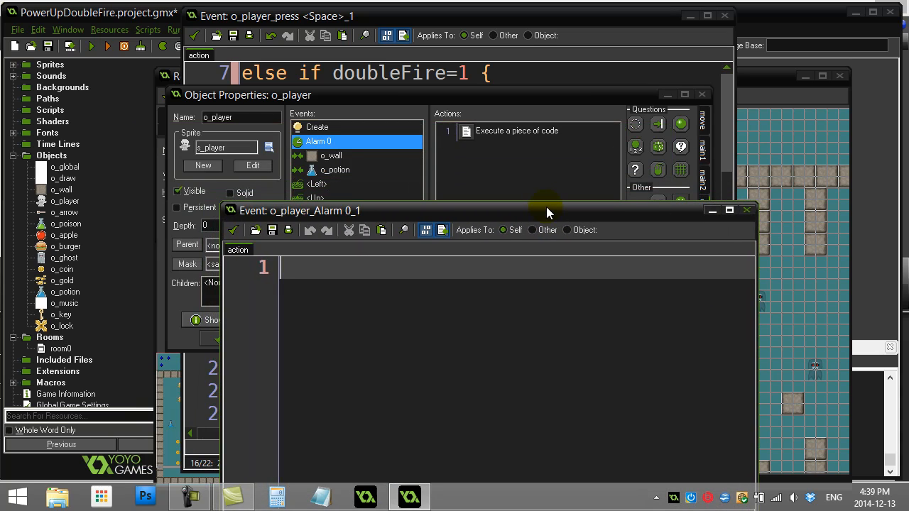
text(doubleFire=)
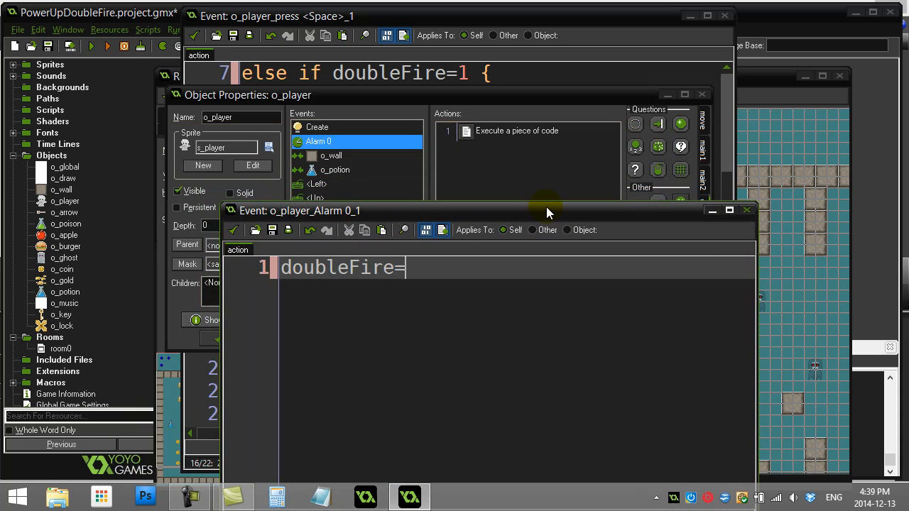
text(0)
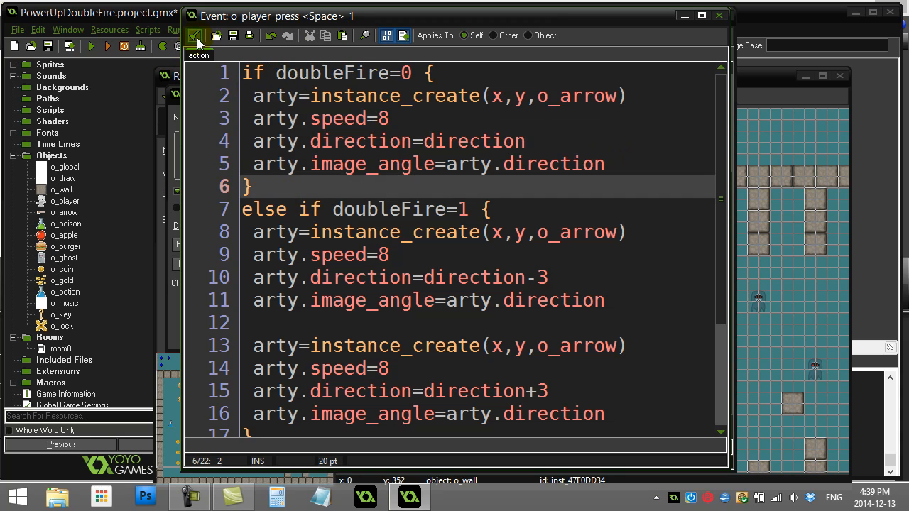
Reopen the potion collision code showing doubleFire=1 and alarm[0]=90 for review
click(196, 35)
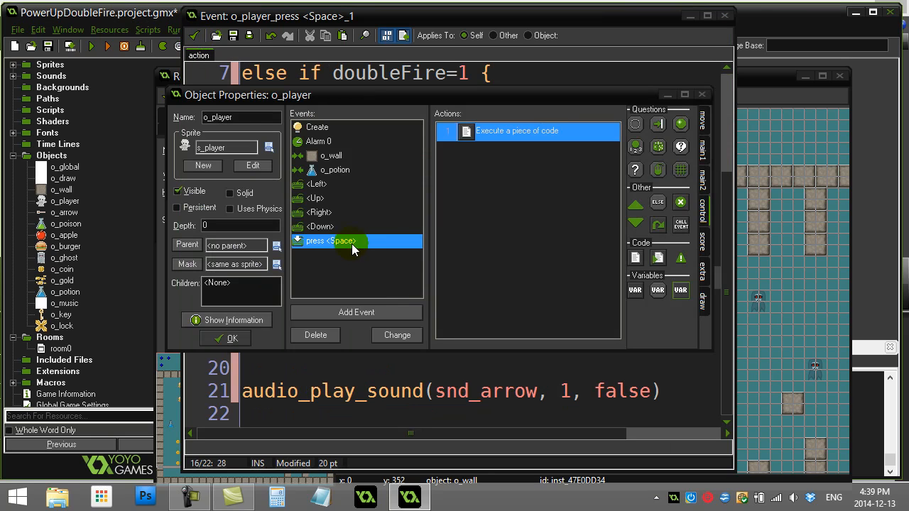
mouse_move(369, 199)
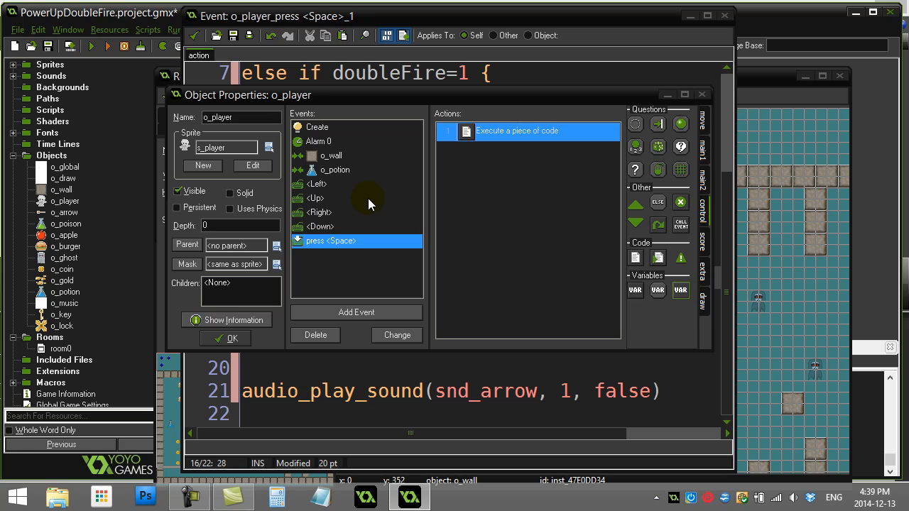
mouse_move(321, 246)
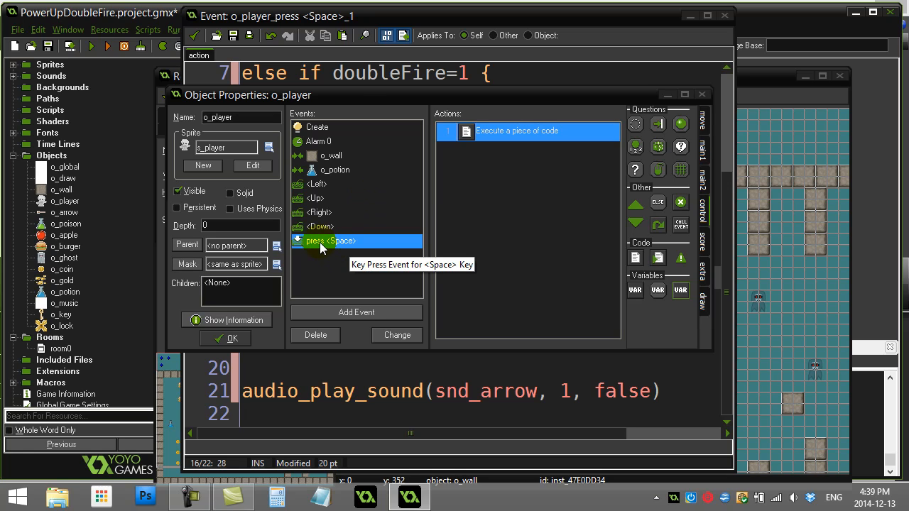
click(317, 128)
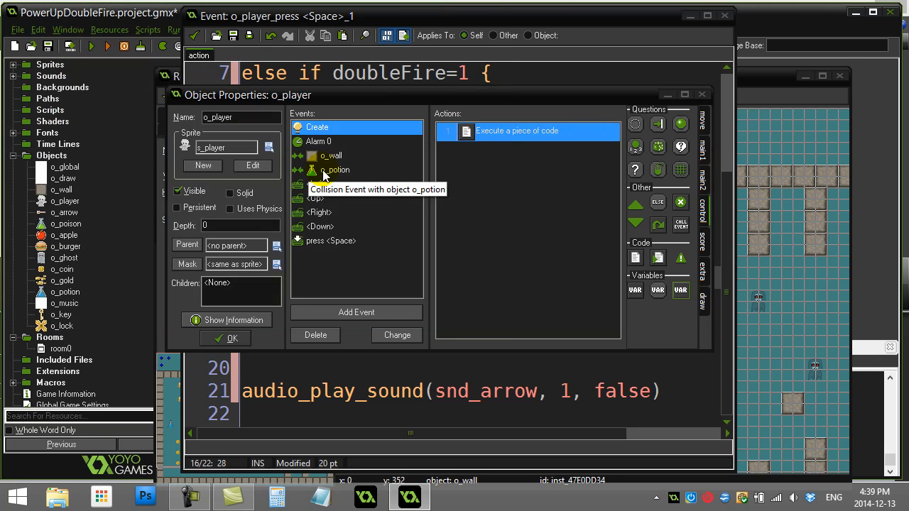
double_click(335, 169)
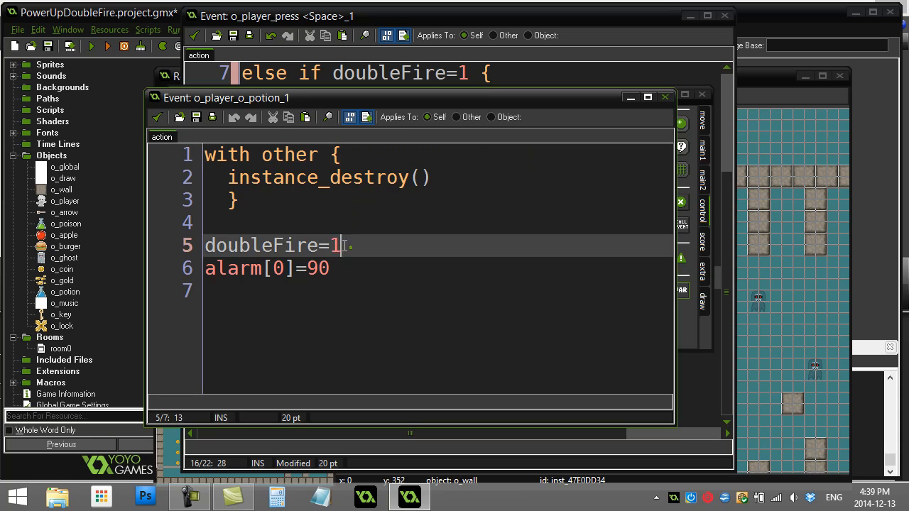